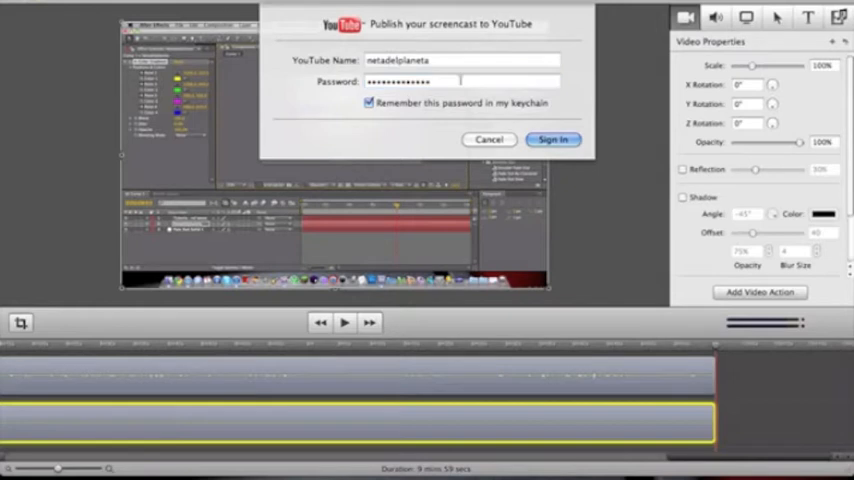
- Attempt the YouTube sign-in for publishing, which fails with an authentication error
left_click(554, 140)
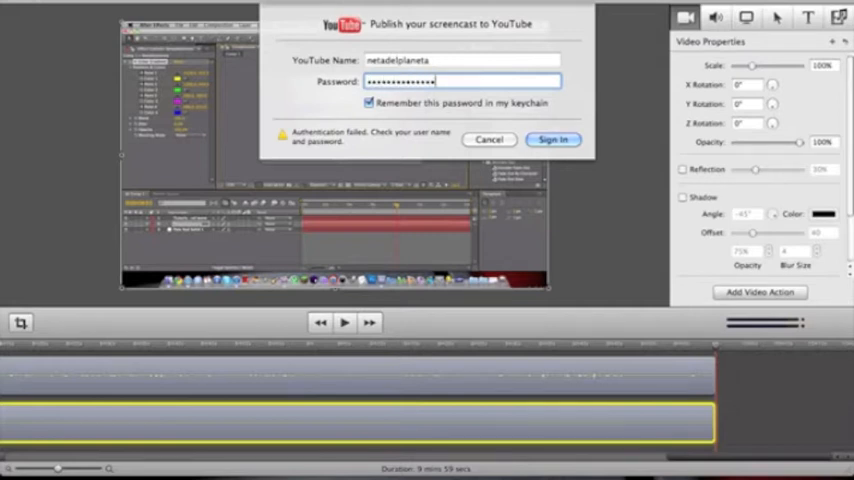
left_click(552, 140)
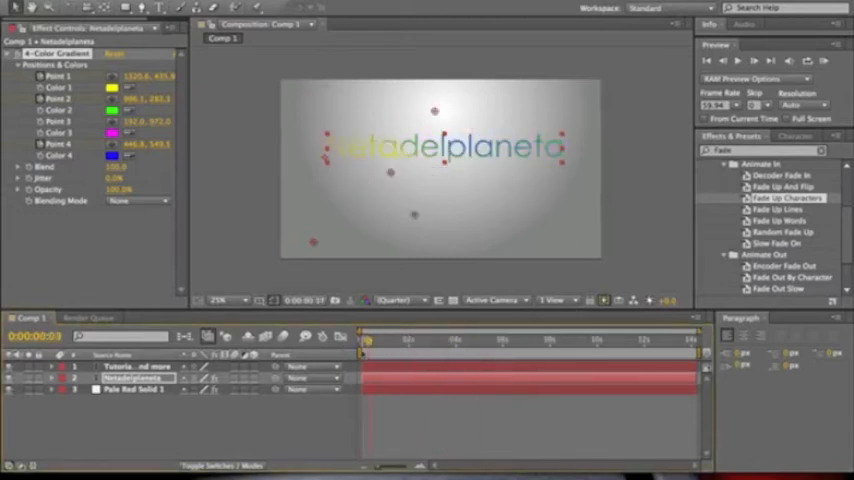
- Scrub later in the timeline to show the gradient Netadelplaneta title with its tagline
left_click(364, 338)
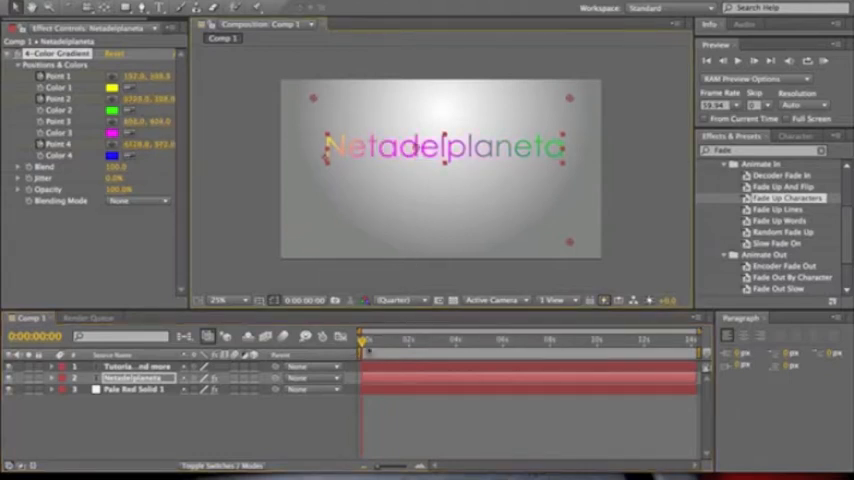
left_click_drag(364, 340, 648, 340)
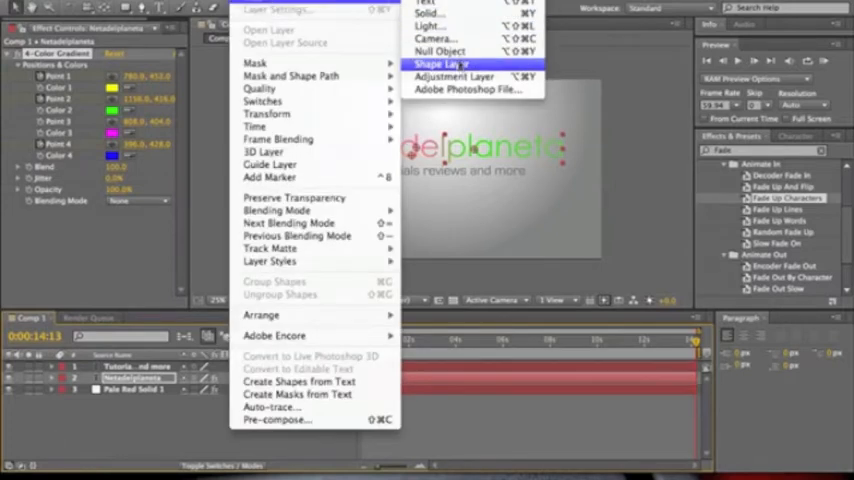
mouse_move(452, 76)
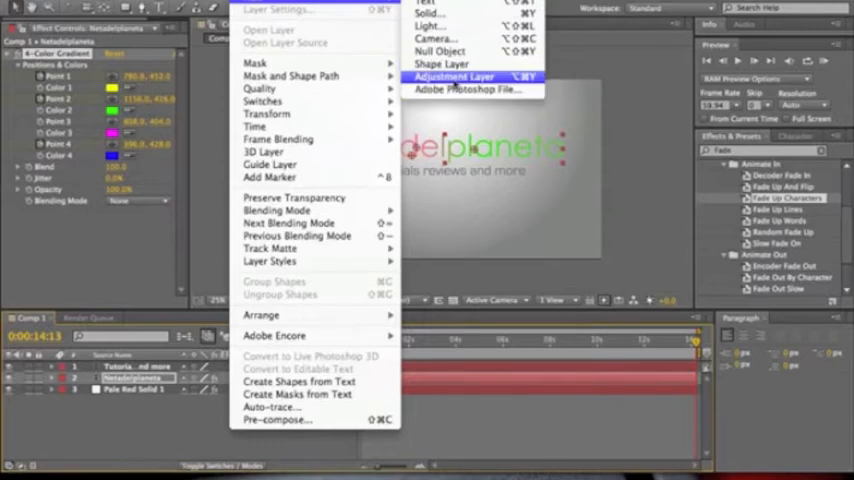
- Apply the Fade Up By Character preset to the 'Tutorials reviews and more' subtitle
left_click(460, 76)
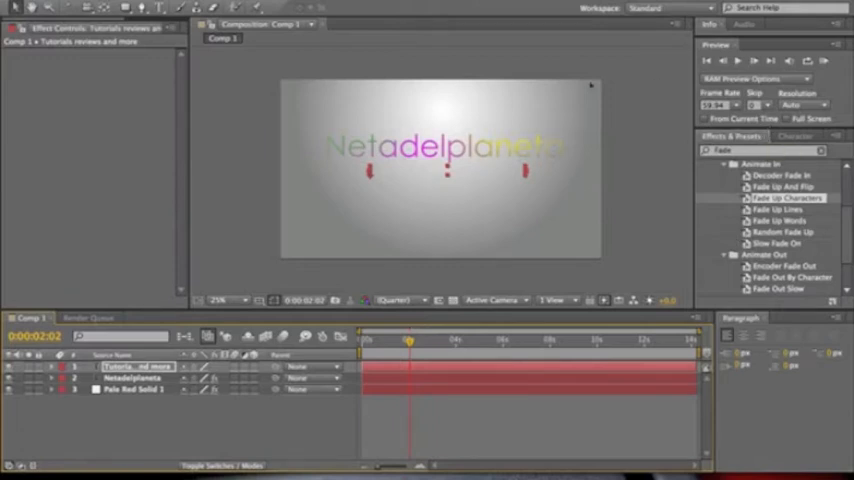
- Add a new adjustment layer above the title and give it a Lens Flare effect
right_click(130, 364)
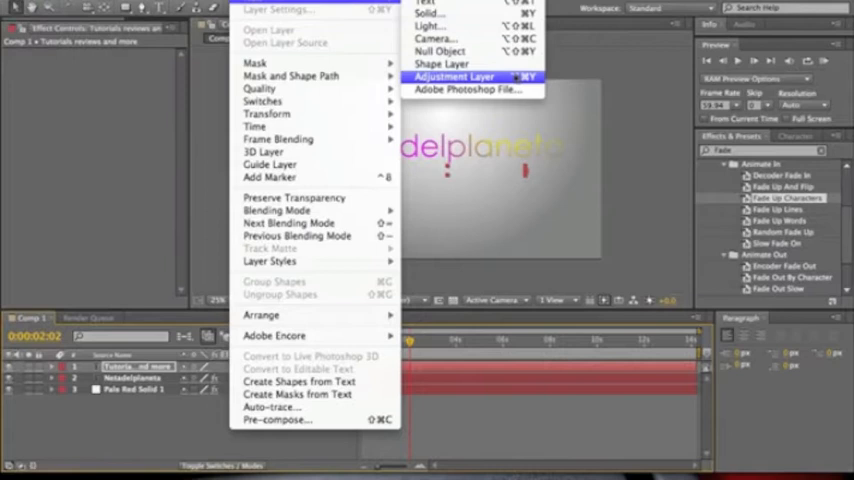
left_click(466, 74)
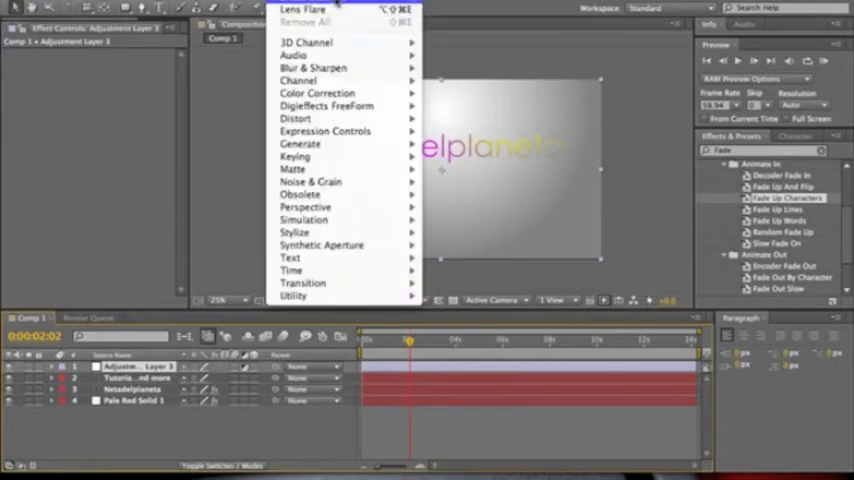
mouse_move(320, 42)
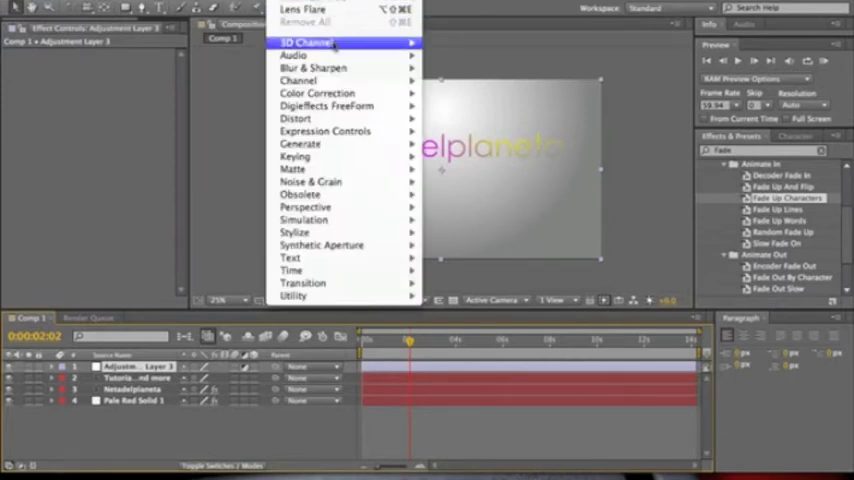
mouse_move(300, 144)
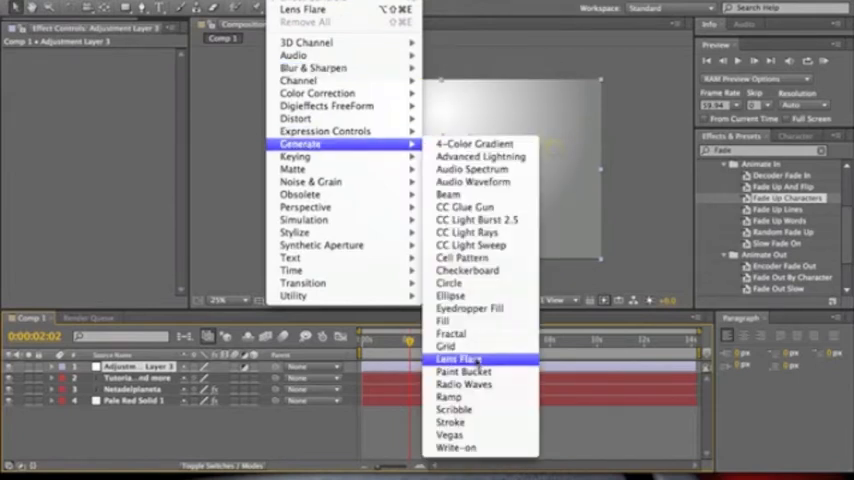
left_click(460, 356)
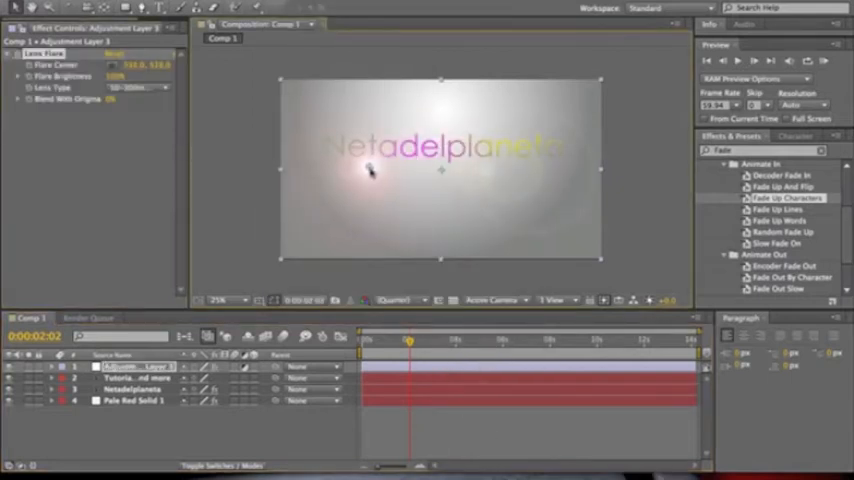
- Switch the Lens Flare to a different lens type for a softer glow
left_click(140, 88)
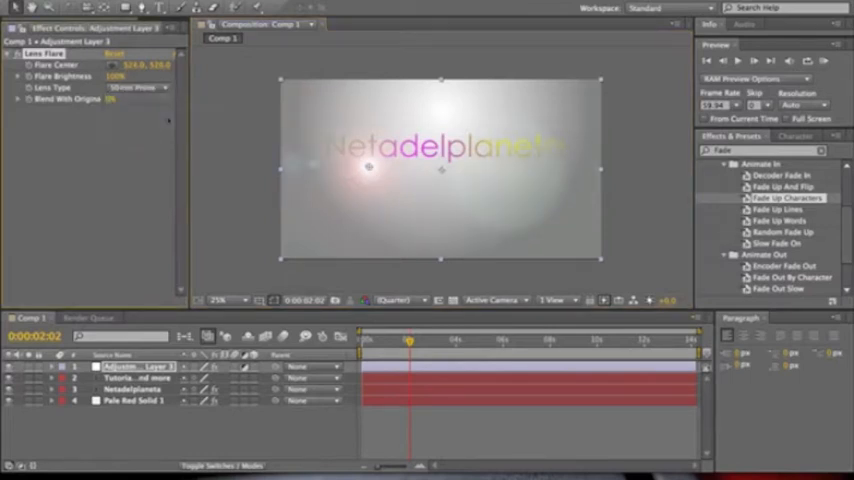
left_click(120, 92)
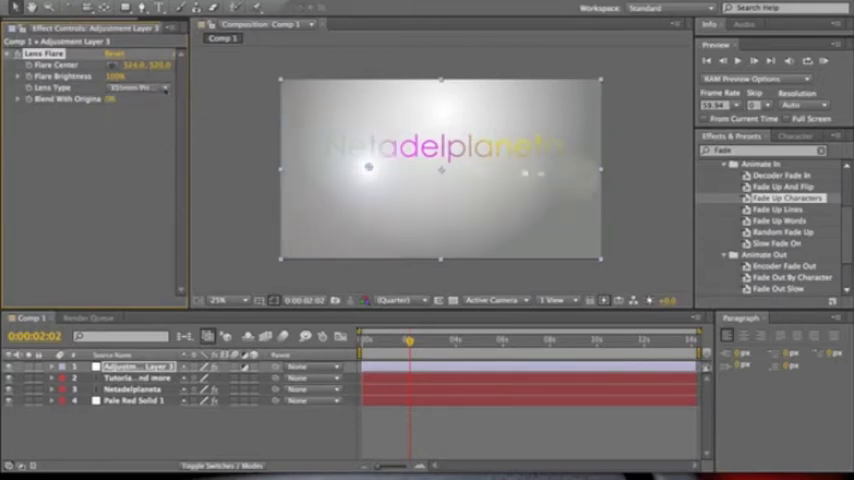
left_click(140, 88)
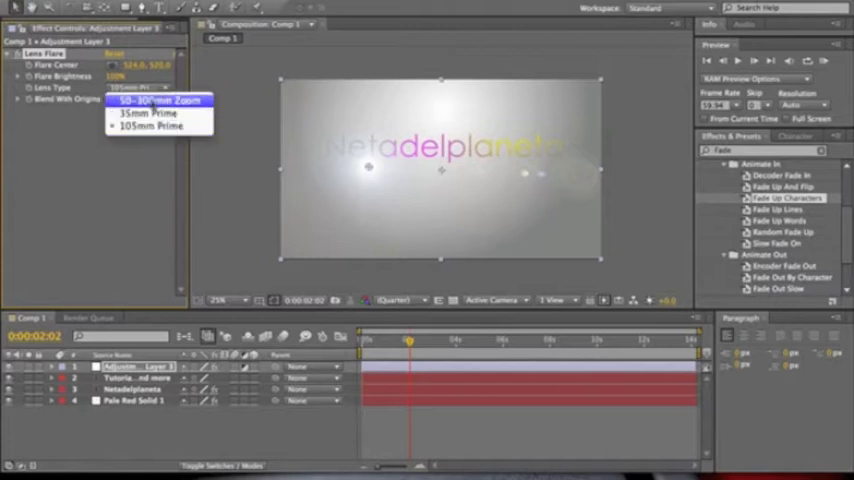
left_click(160, 100)
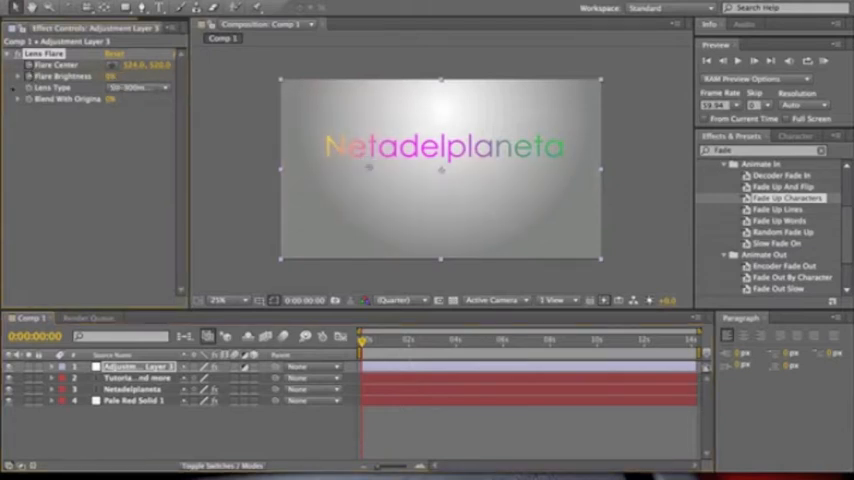
- Preview the timeline until the subtitle has faded in and the flare glows beside the title
left_click_drag(362, 340, 378, 340)
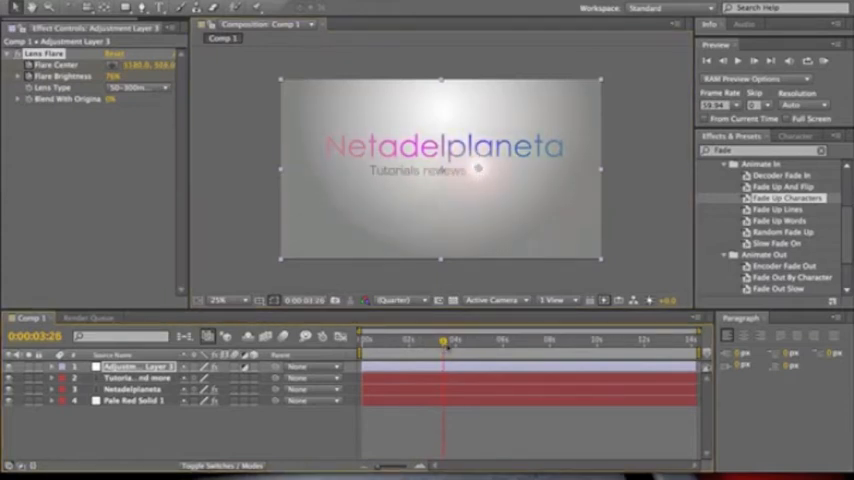
left_click_drag(442, 340, 458, 340)
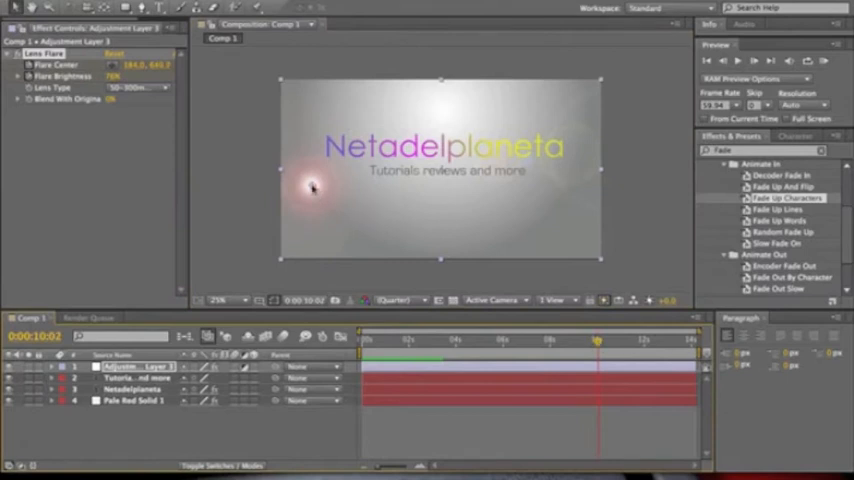
- Keyframe the flare centre from the title's left end toward the middle below the subtitle
left_click_drag(312, 188, 336, 196)
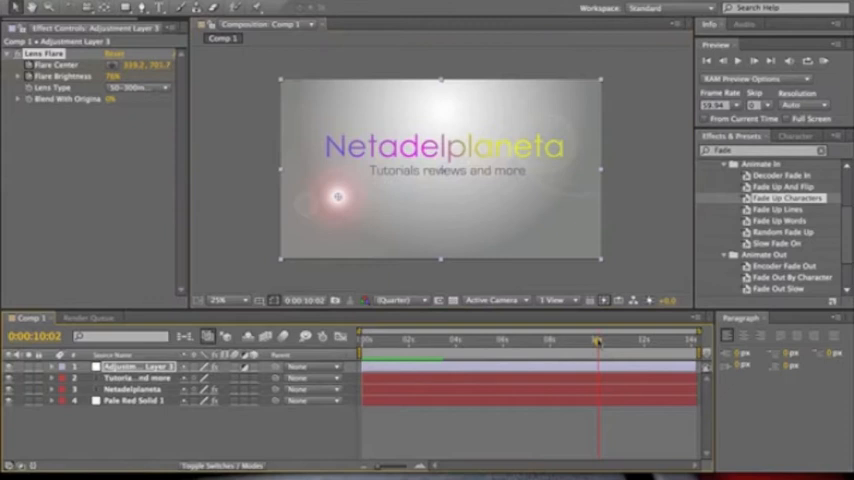
left_click_drag(596, 340, 620, 340)
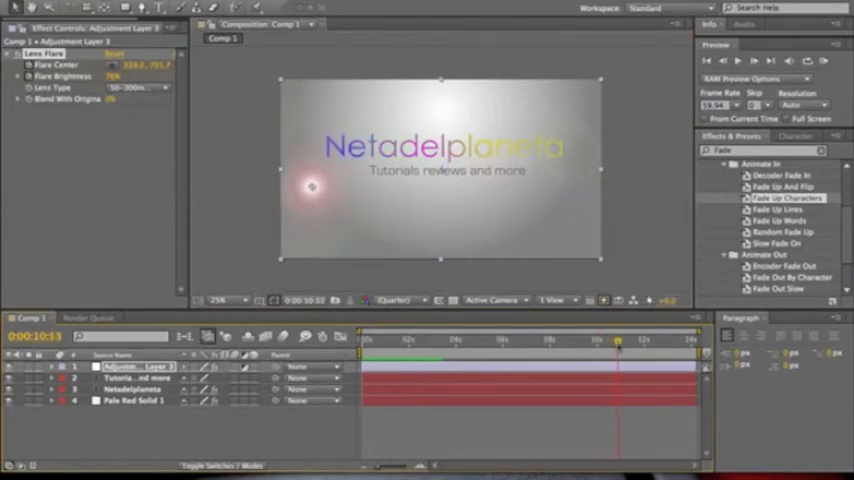
left_click_drag(312, 186, 410, 220)
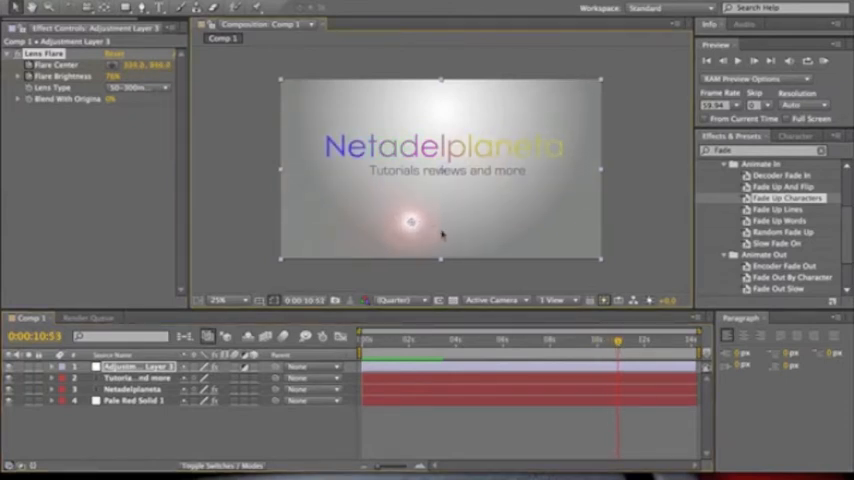
left_click_drag(410, 222, 460, 224)
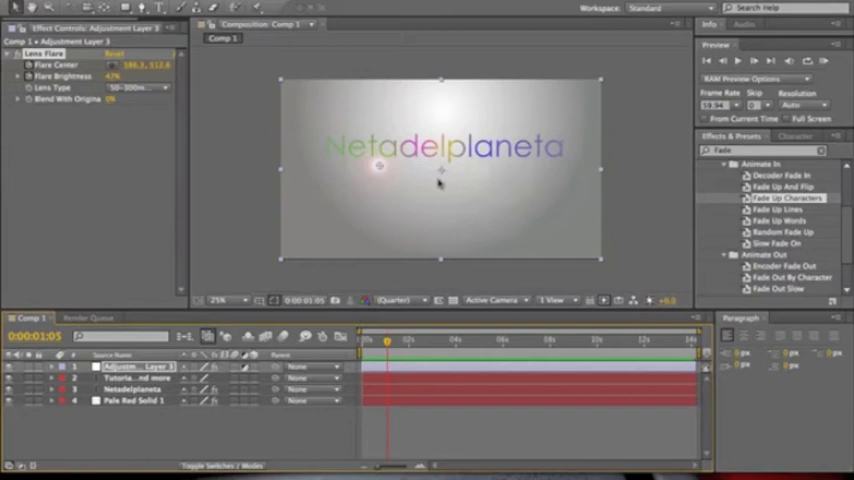
mouse_move(428, 188)
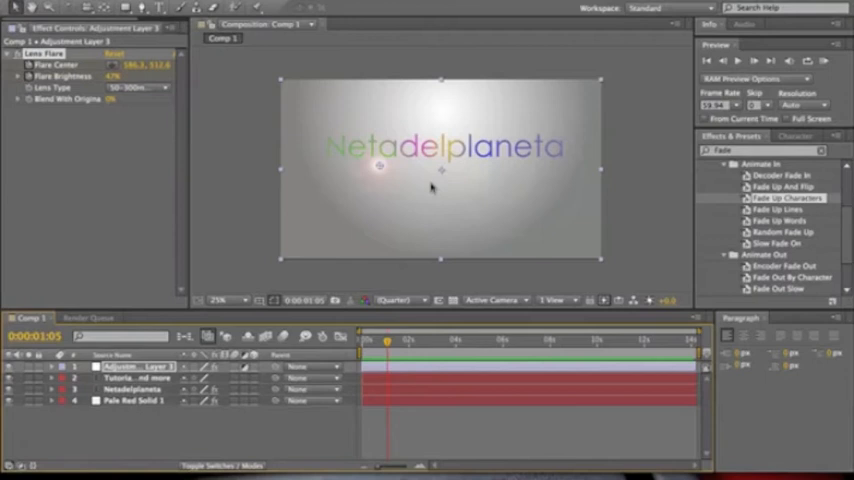
mouse_move(500, 228)
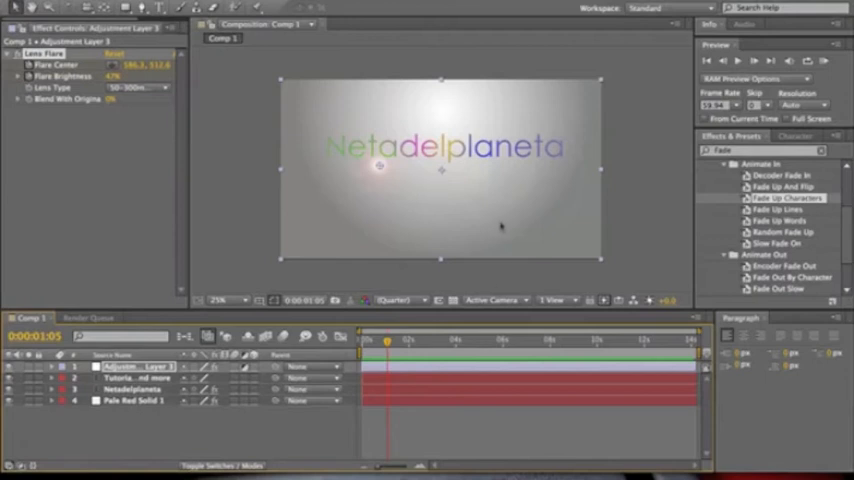
mouse_move(508, 208)
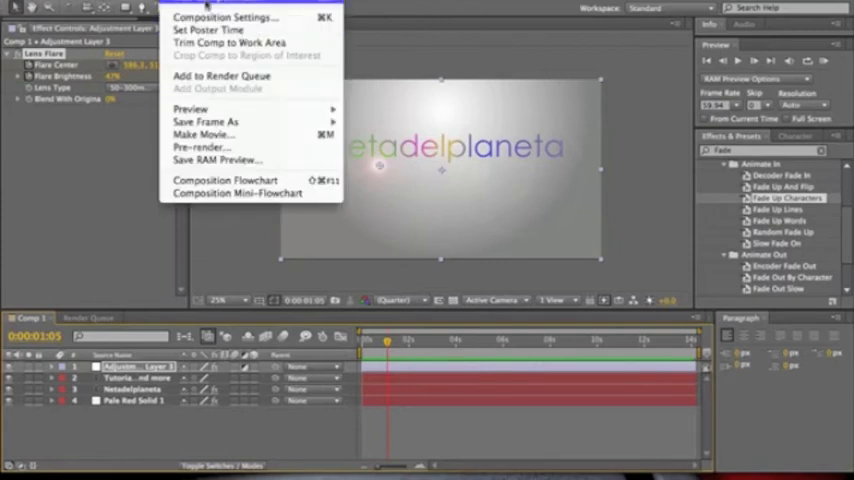
- Add Comp 1 to the render queue via the Composition menu
left_click(230, 16)
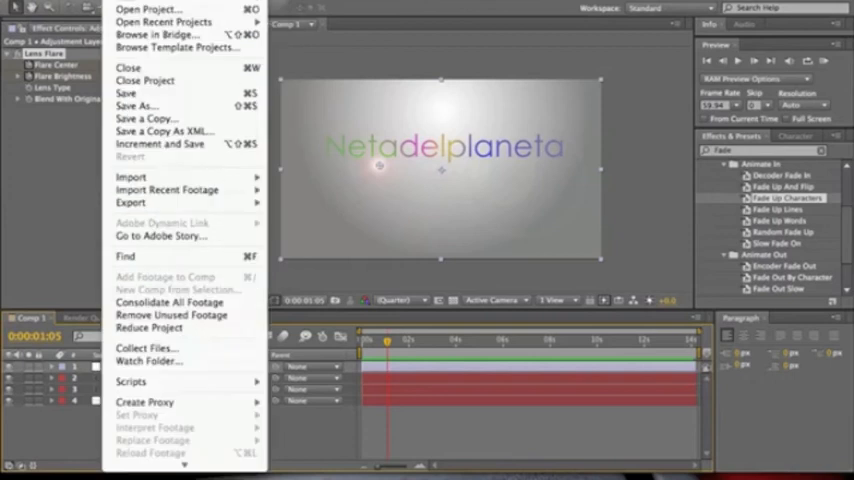
mouse_move(196, 216)
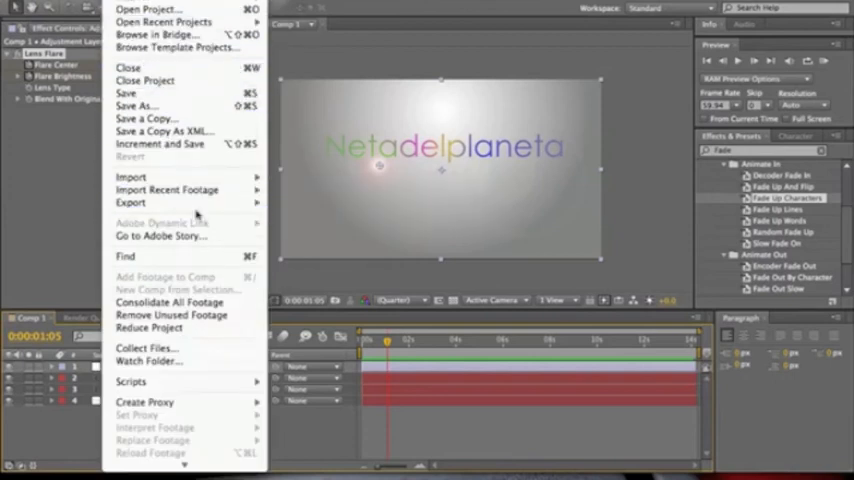
mouse_move(168, 188)
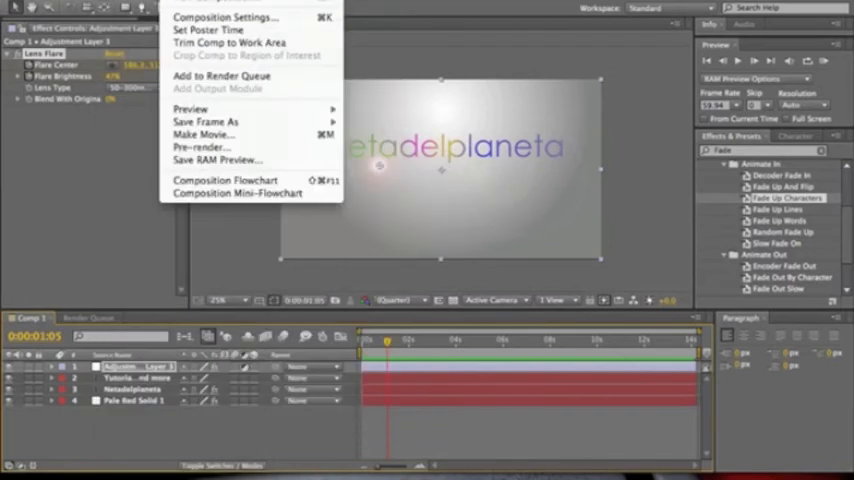
mouse_move(220, 76)
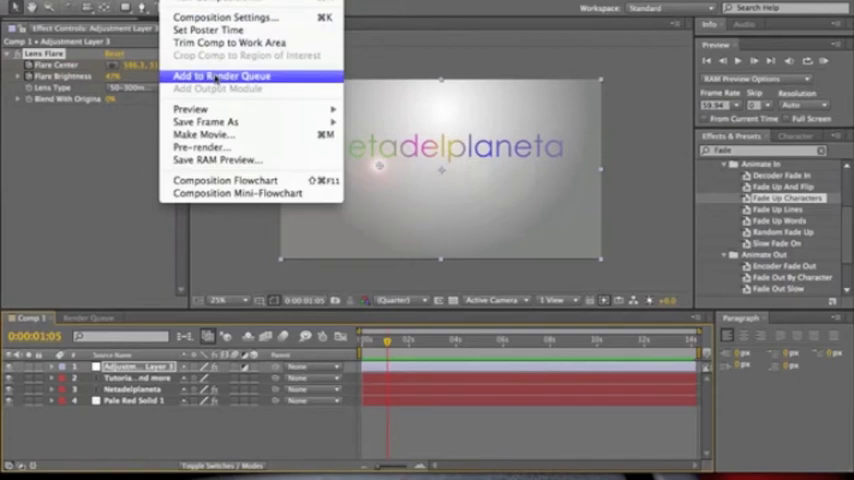
left_click(226, 76)
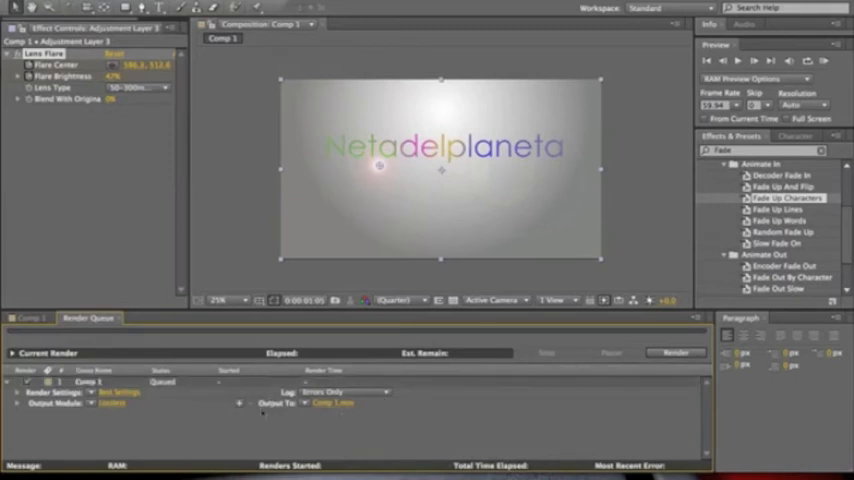
- Set the output movie to save on the Desktop as 'Rendering test'
left_click(330, 404)
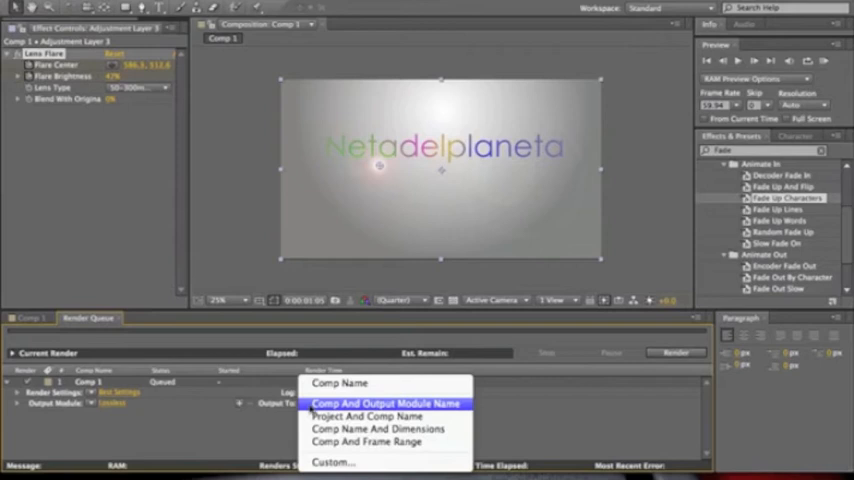
left_click(388, 398)
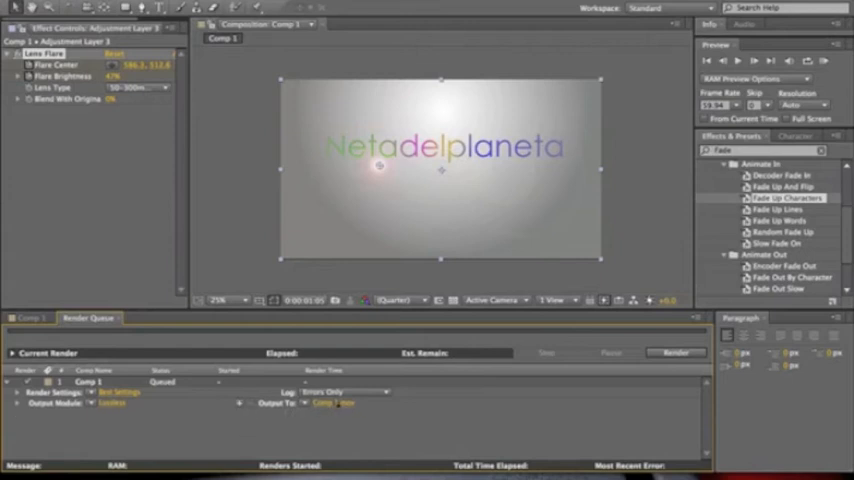
left_click(328, 404)
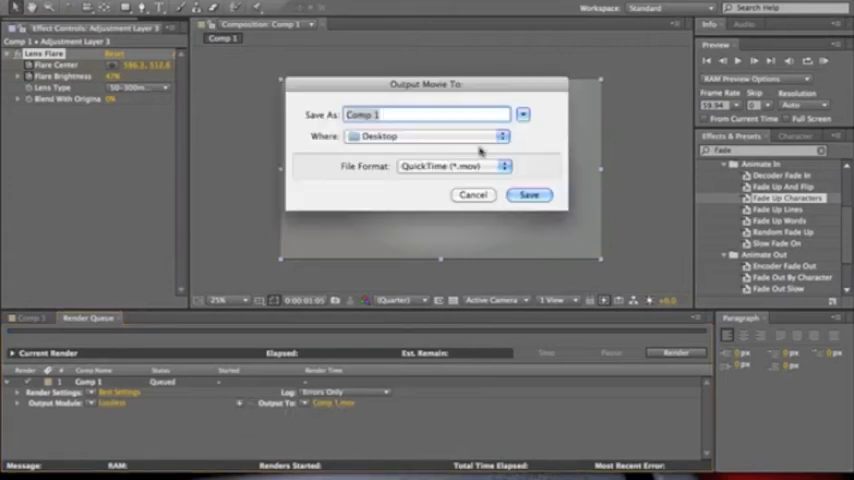
left_click(498, 136)
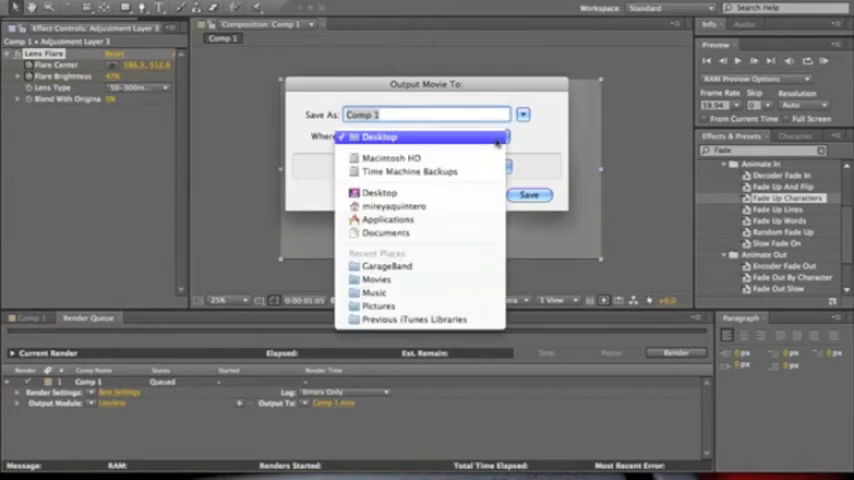
mouse_move(376, 292)
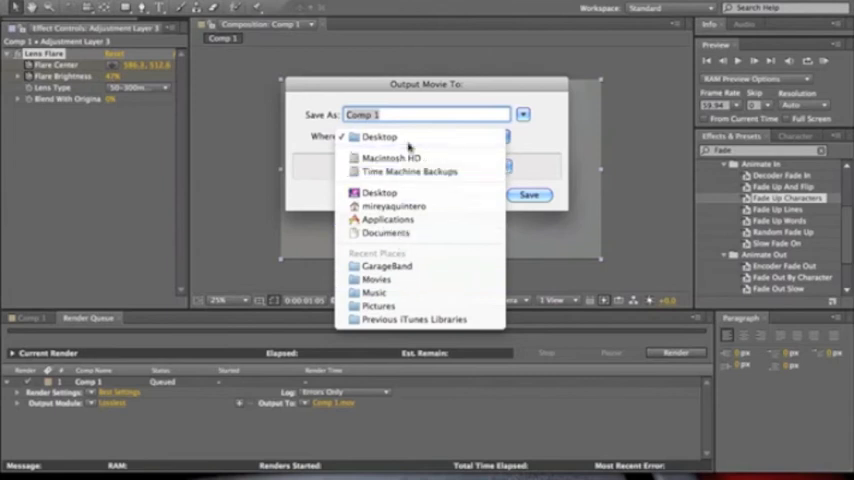
left_click(380, 136)
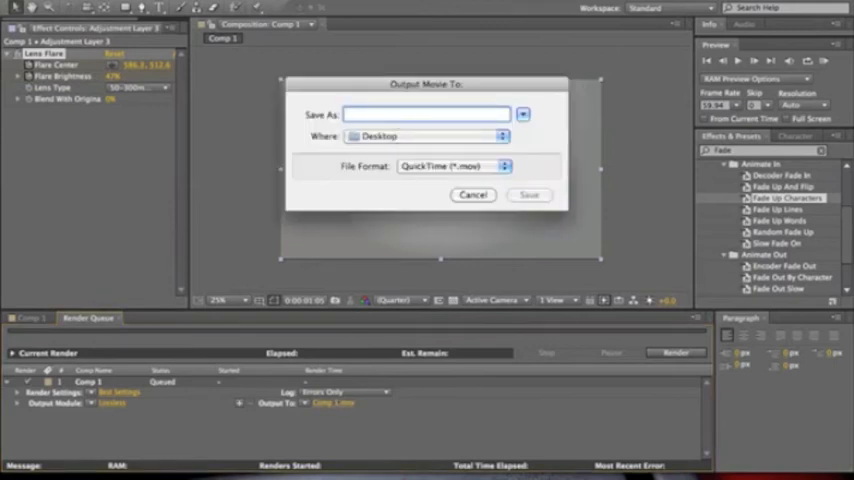
type("Rendering test")
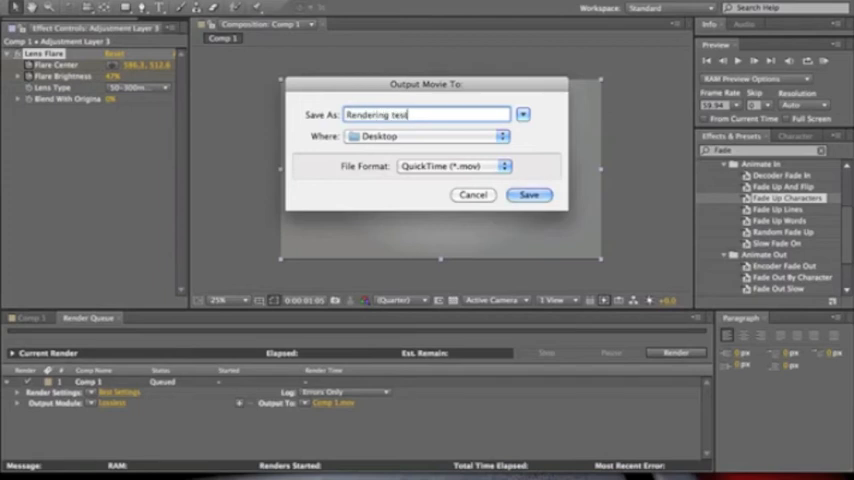
left_click(528, 194)
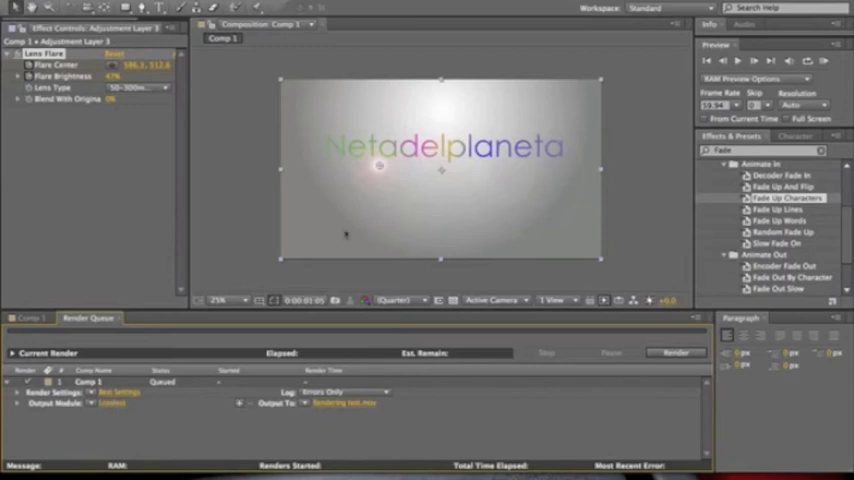
- Set the Output Module format to QuickTime and confirm it
left_click(384, 74)
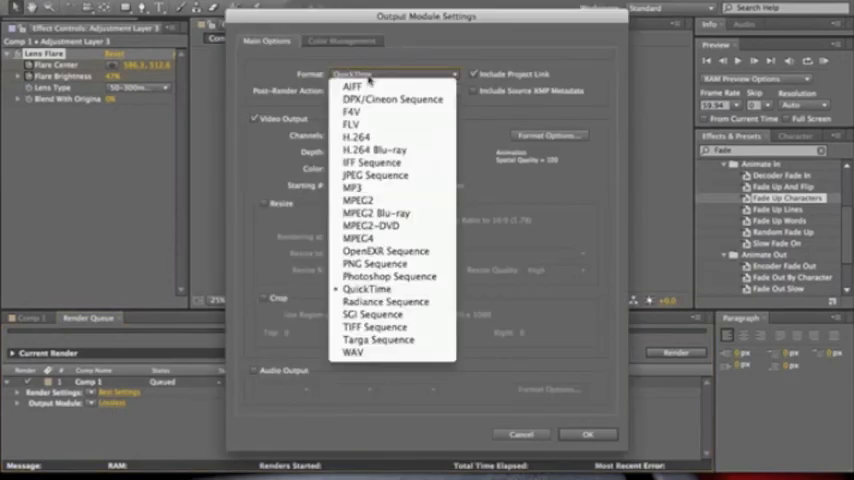
left_click(366, 288)
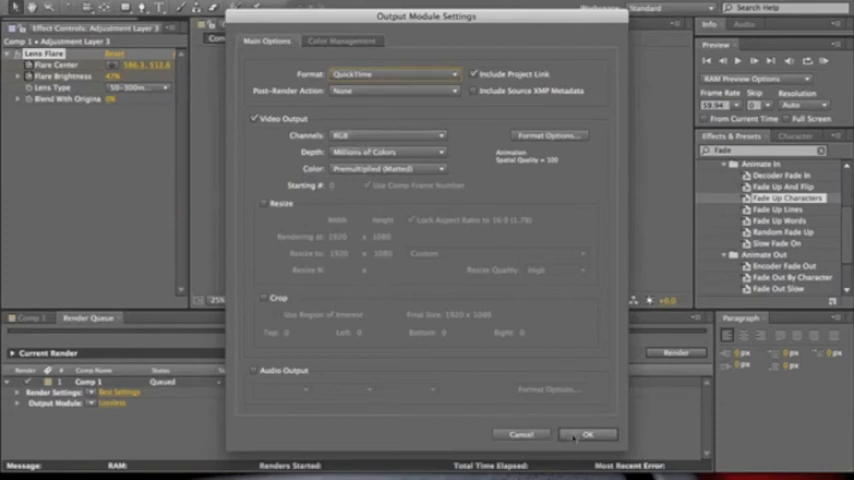
left_click(592, 432)
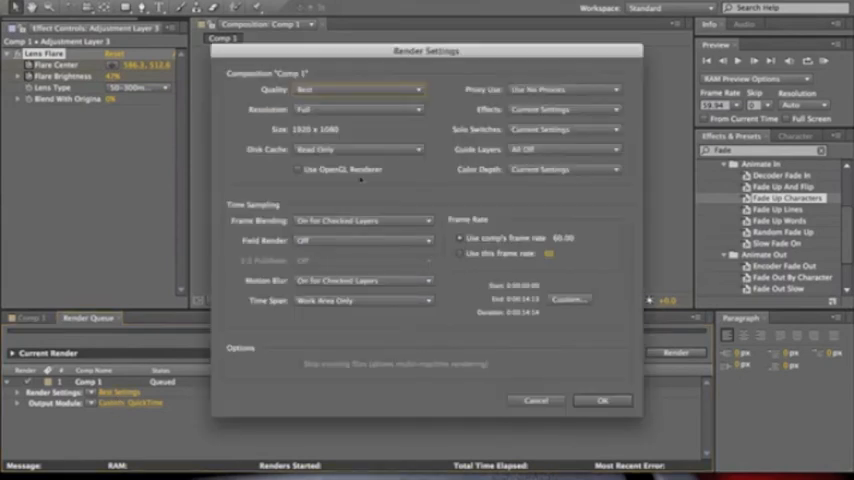
- Set render quality to Best at full resolution and start rendering Comp 1 to QuickTime
left_click(356, 88)
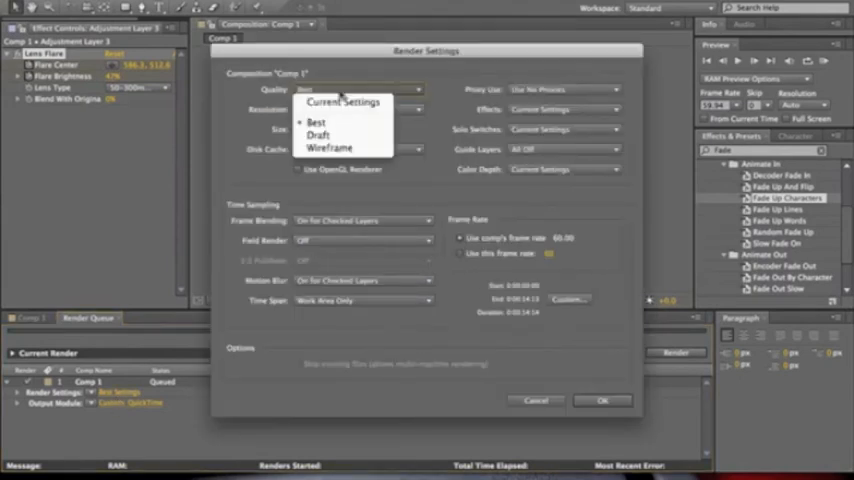
left_click(316, 120)
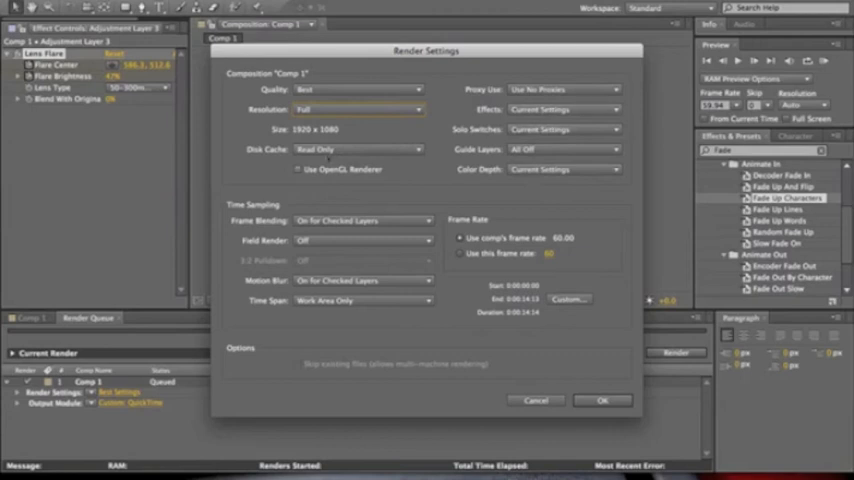
left_click(596, 400)
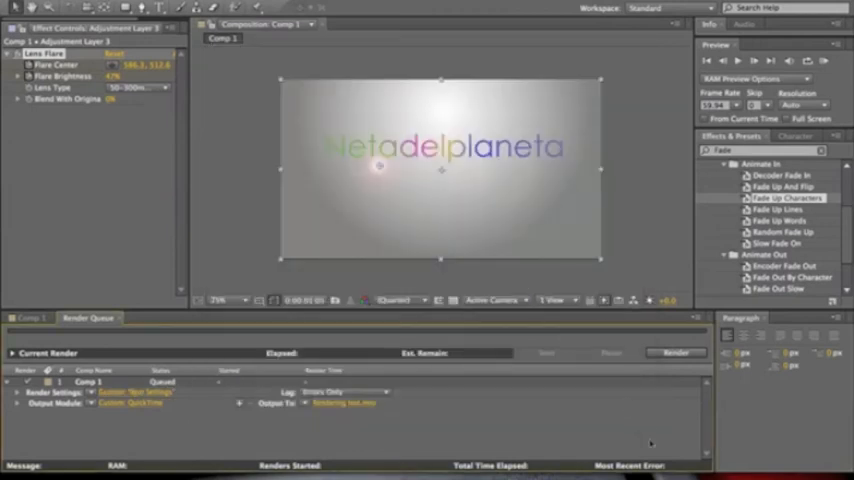
left_click(676, 352)
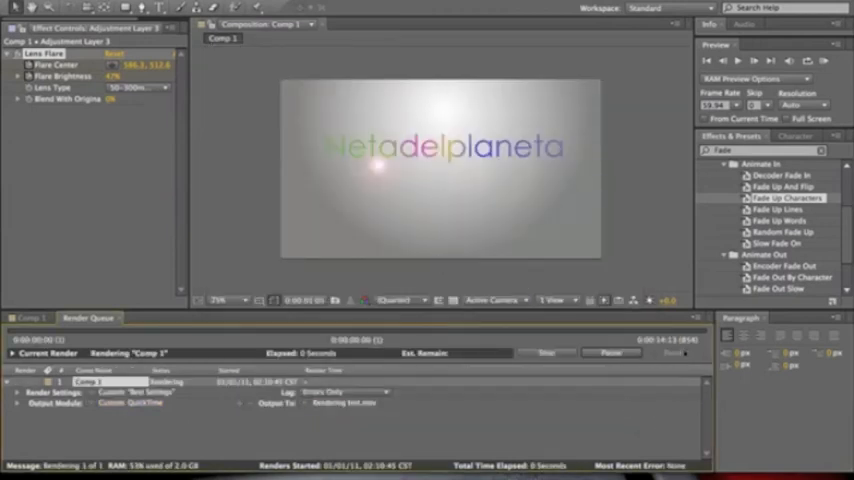